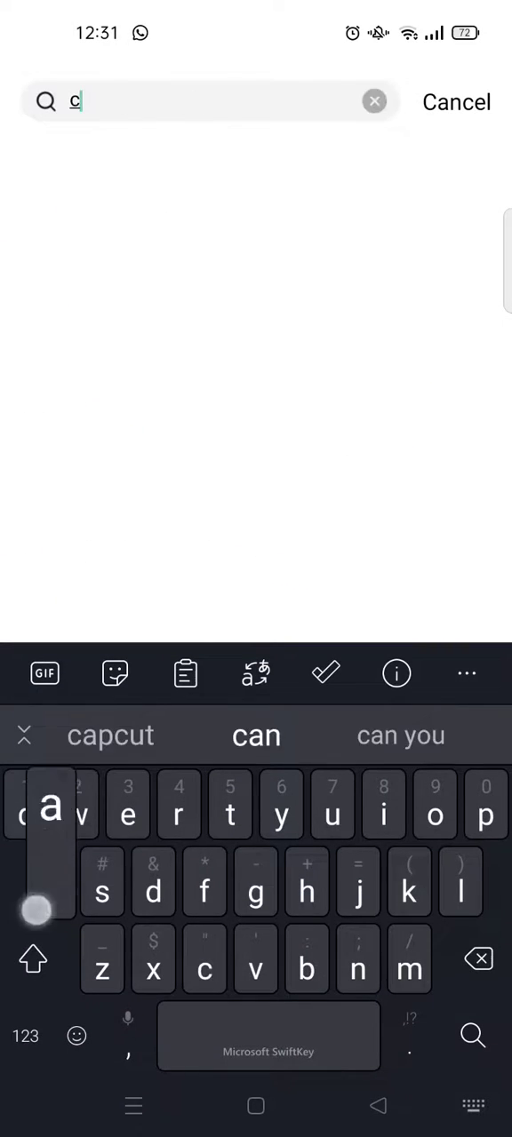
Search 'camera roll dump', open the Camera Roll Dump template, and choose Use template
{"action": "type", "text": "ame"}
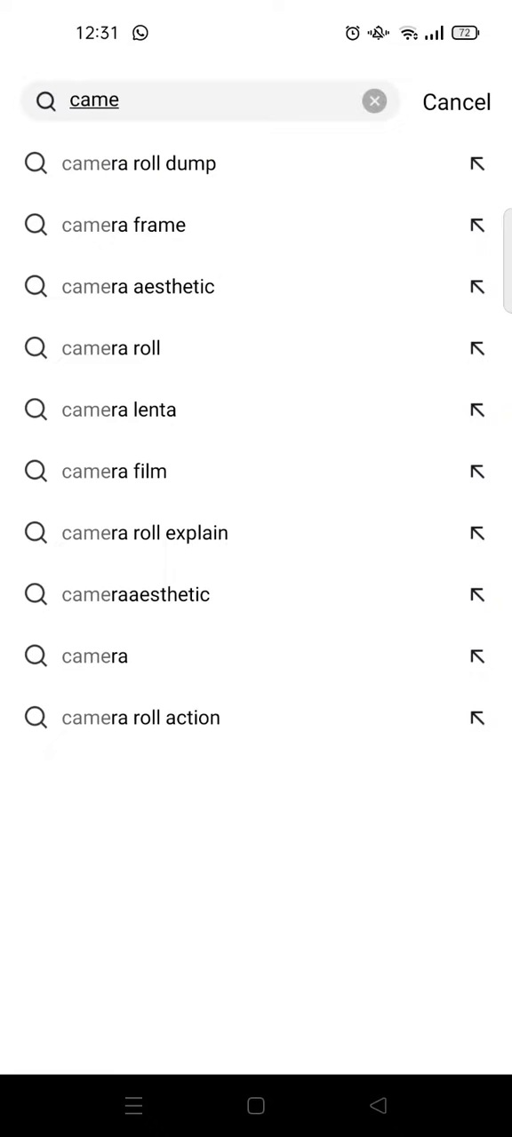
{"action": "left_click", "coordinate": [138, 163]}
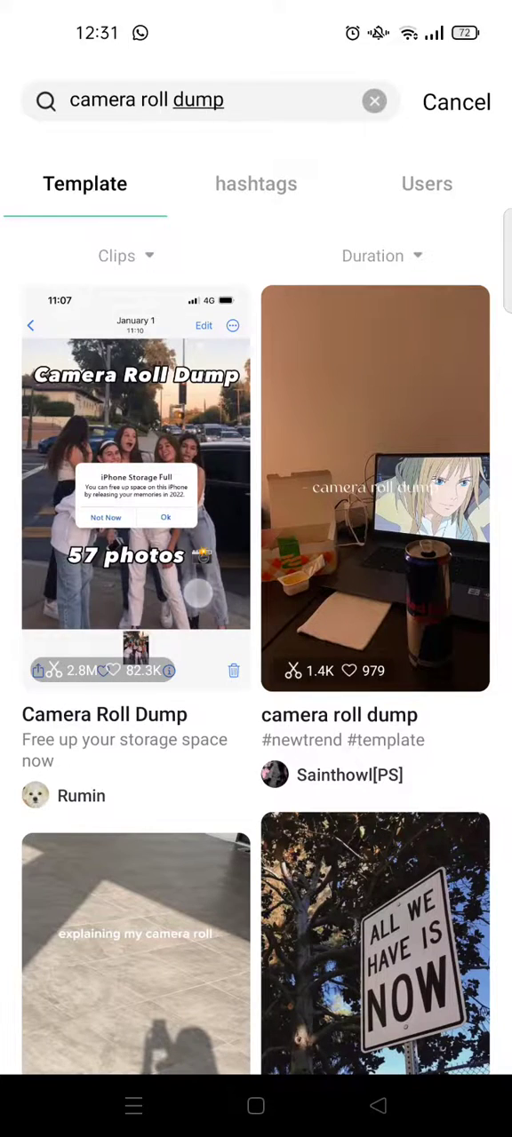
{"action": "left_click", "coordinate": [135, 489]}
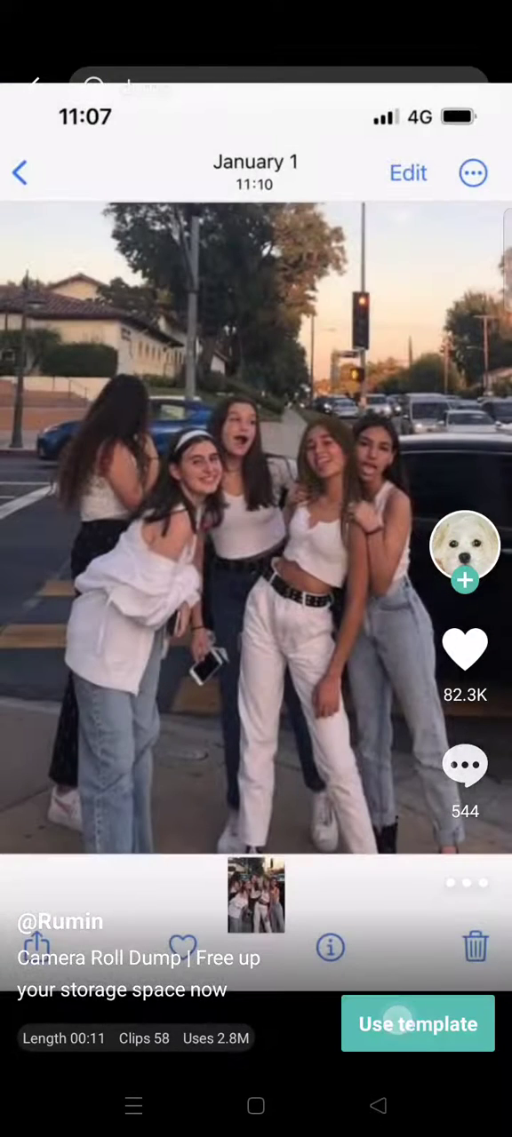
{"action": "left_click", "coordinate": [418, 1023]}
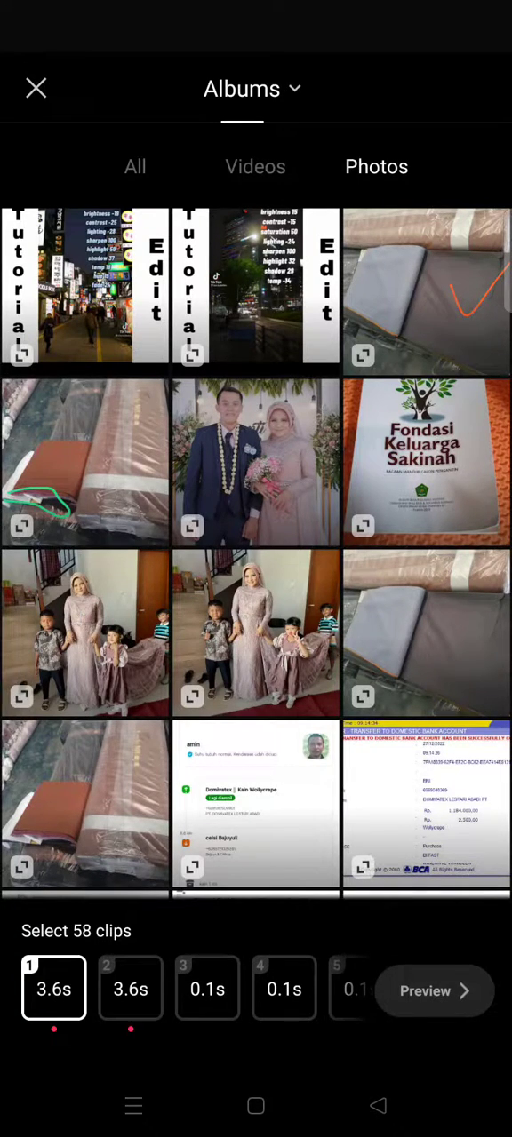
Scroll through the 58 selected photos and start the template preview
{"action": "scroll", "scroll_direction": "down", "scroll_amount": 3}
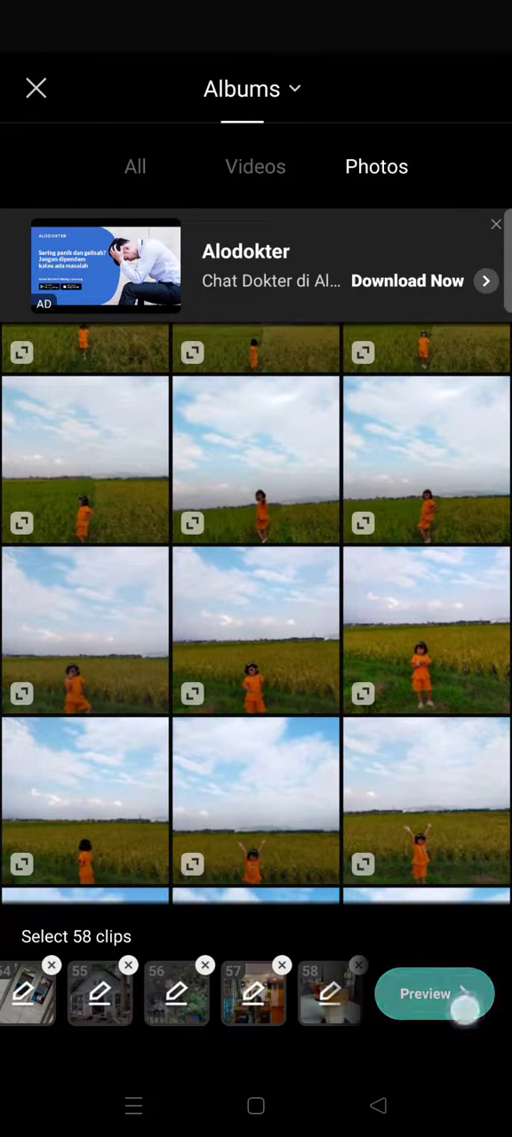
{"action": "left_click", "coordinate": [434, 993]}
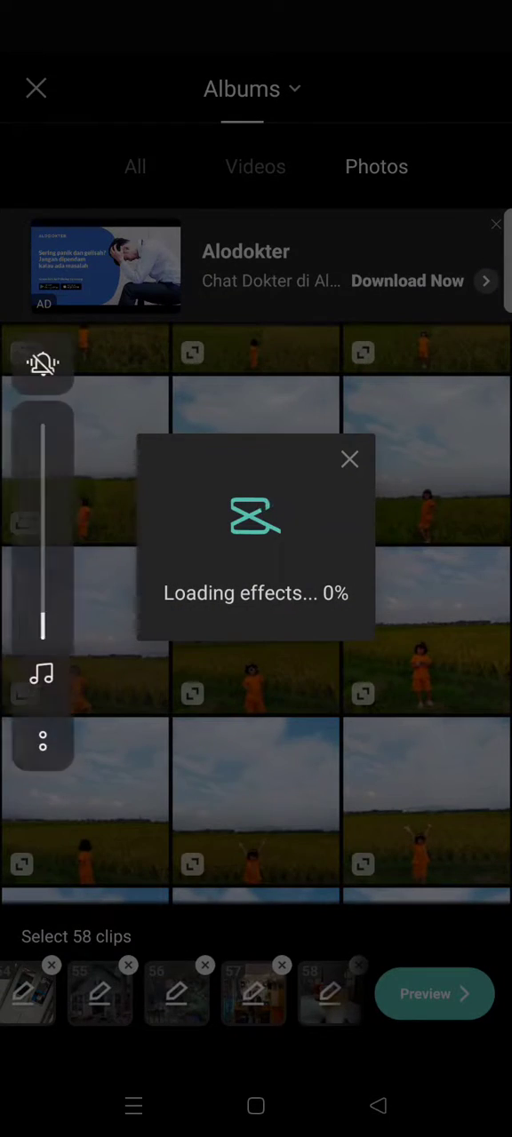